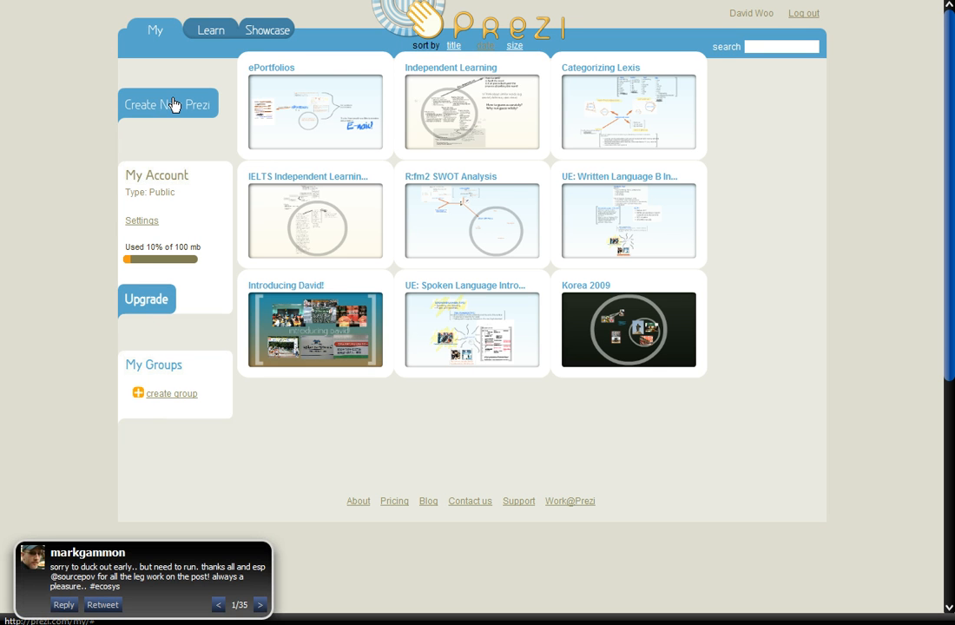
Step: Create a new Whitepaper-style prezi titled 'Fiona's Prezi'
left_click(167, 104)
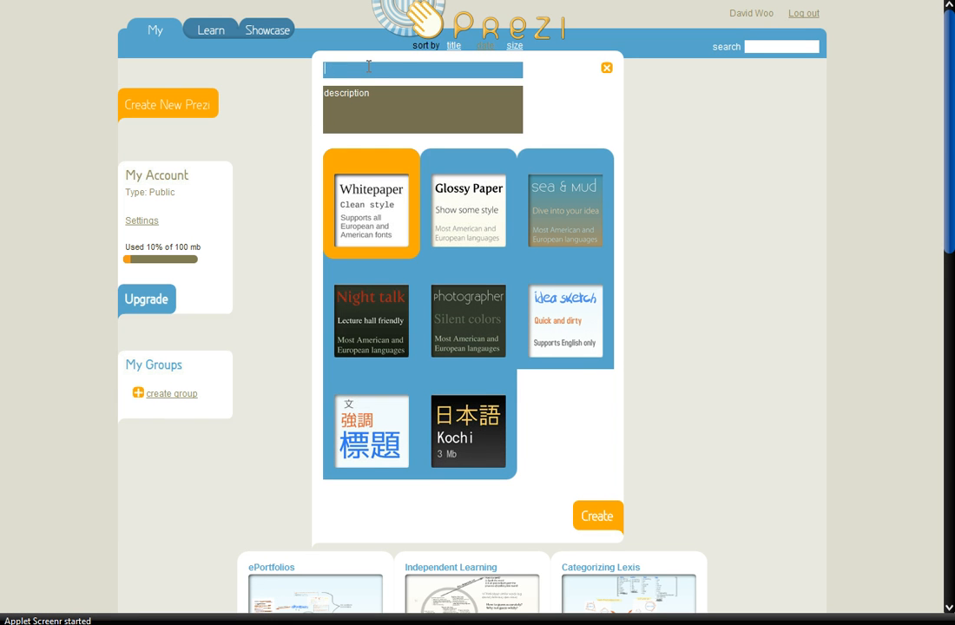
type("Fiona's Prezi")
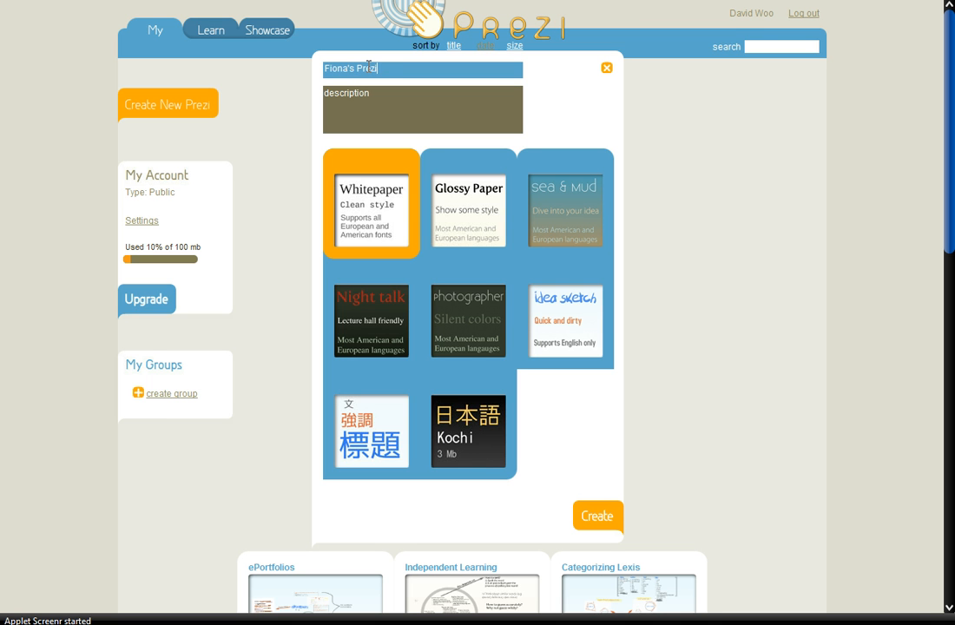
mouse_move(458, 289)
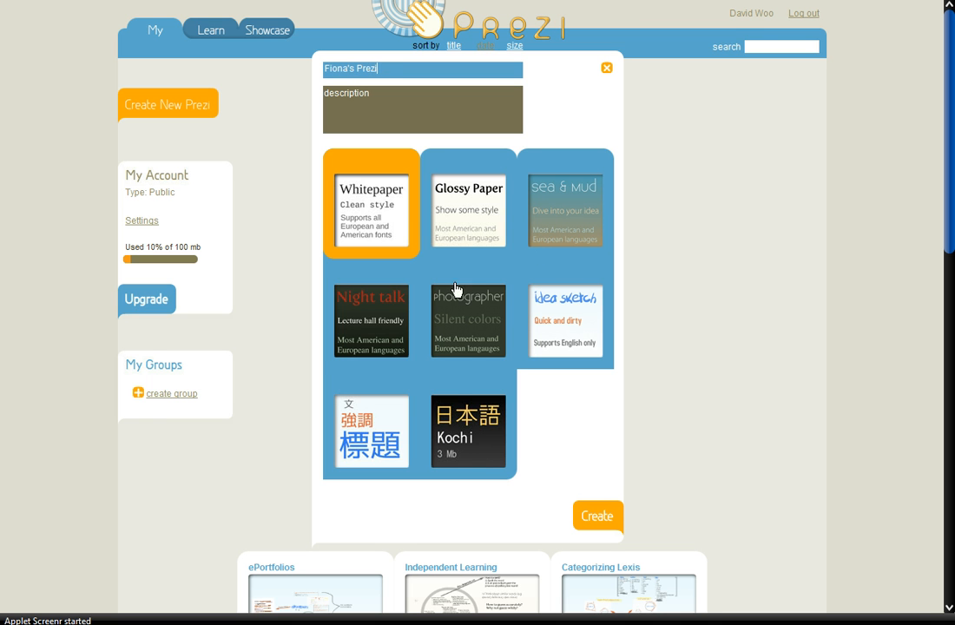
left_click(606, 68)
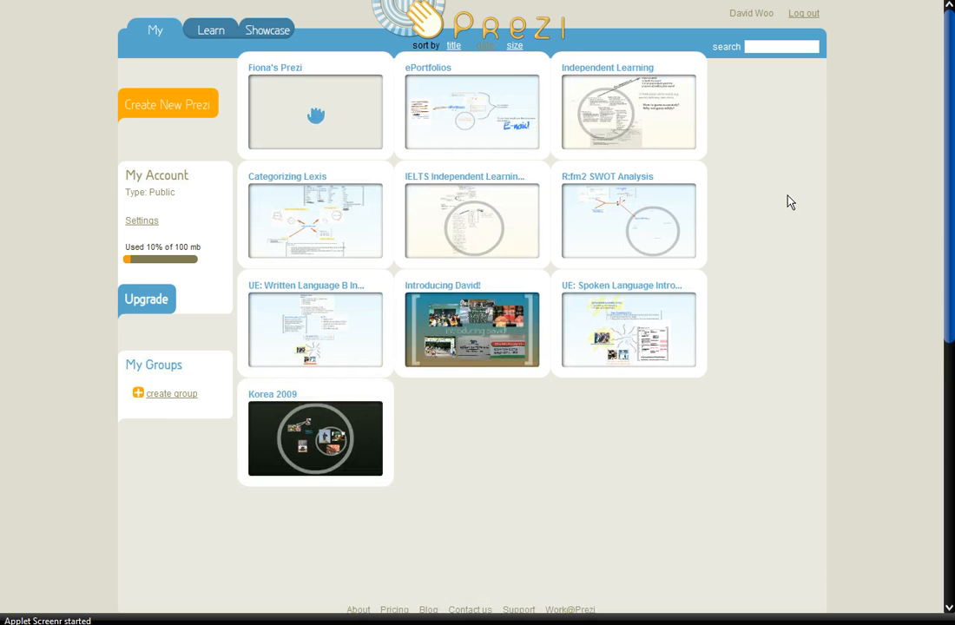
Step: Open the Fiona's Prezi details panel to view its public URL
left_click(314, 112)
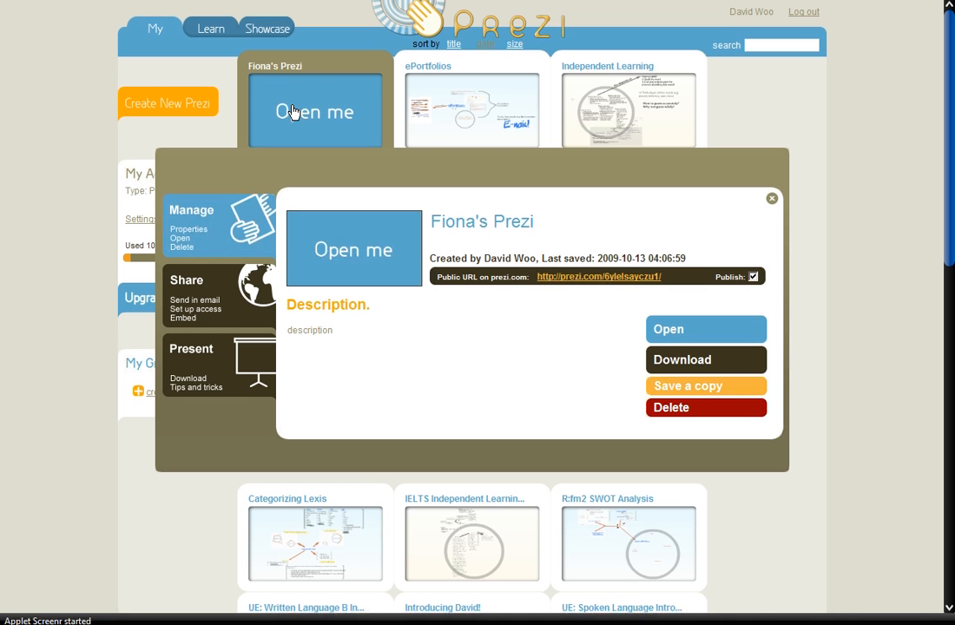
mouse_move(303, 114)
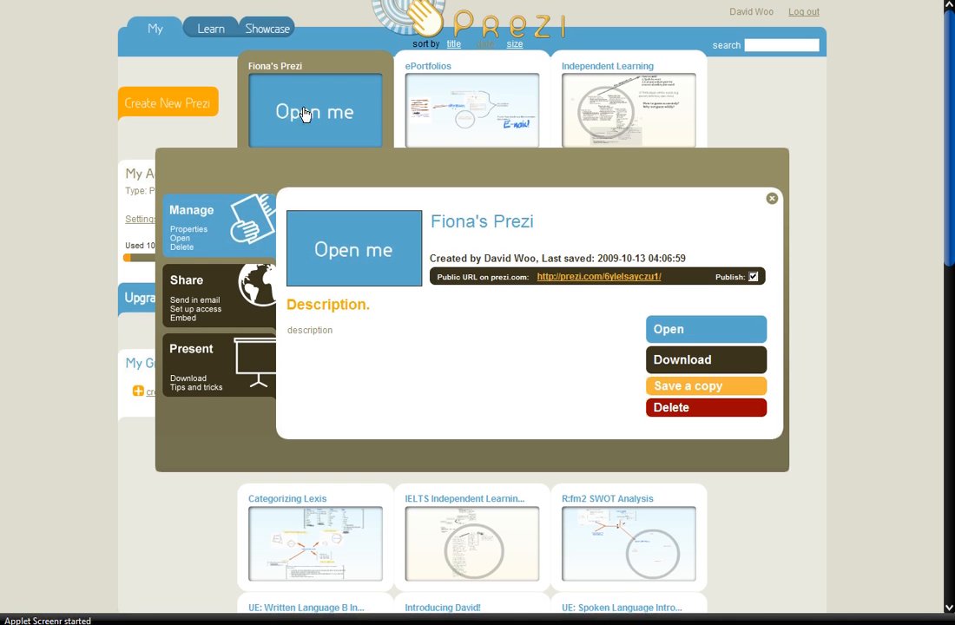
mouse_move(665, 289)
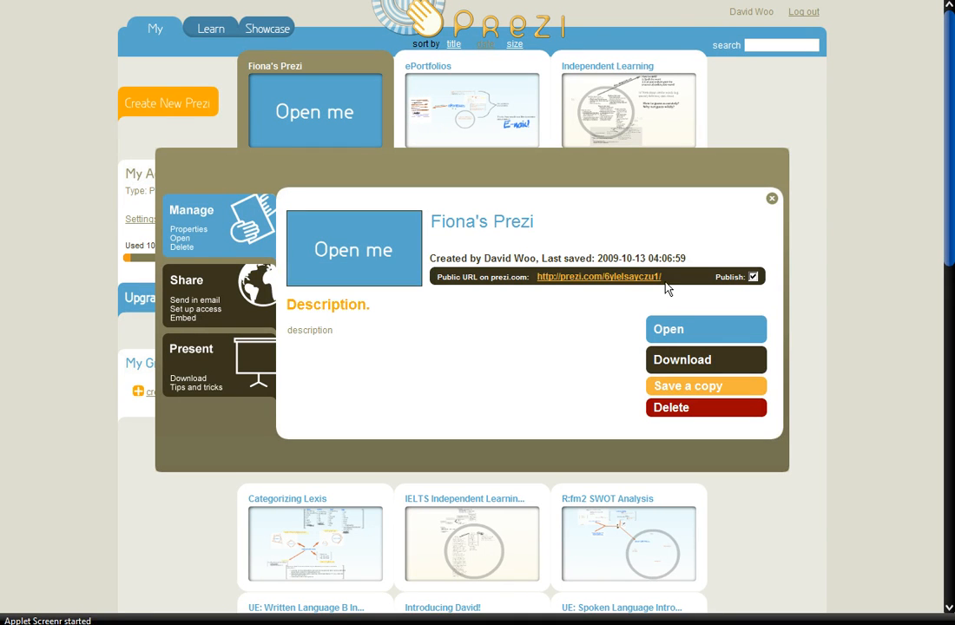
mouse_move(599, 278)
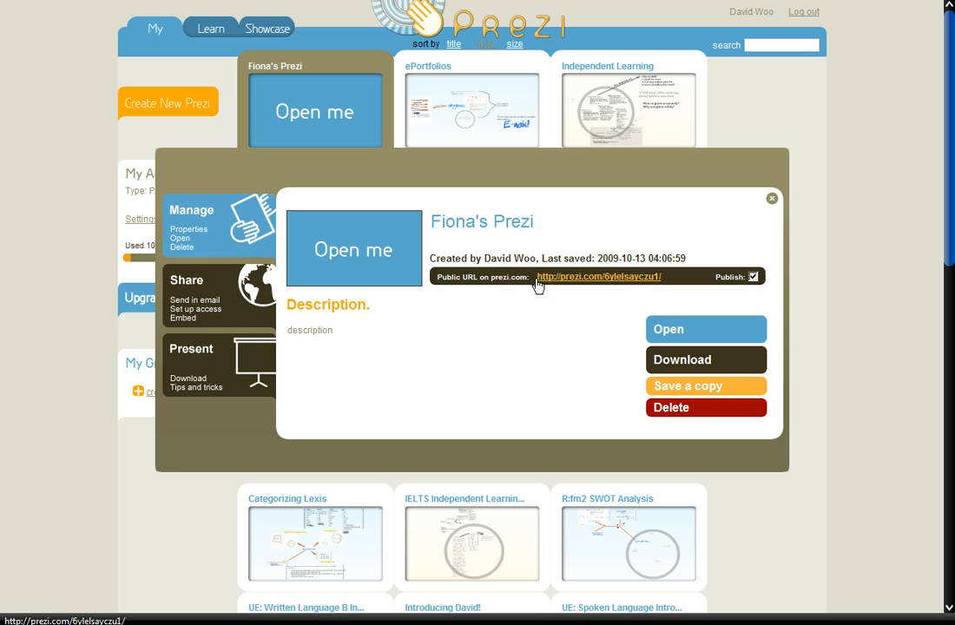
mouse_move(659, 287)
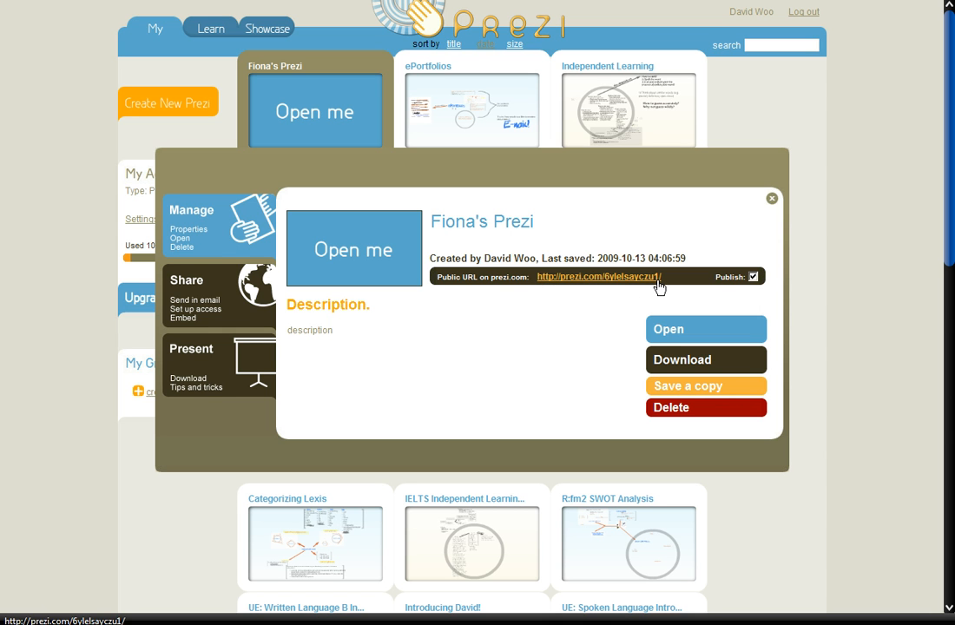
mouse_move(544, 286)
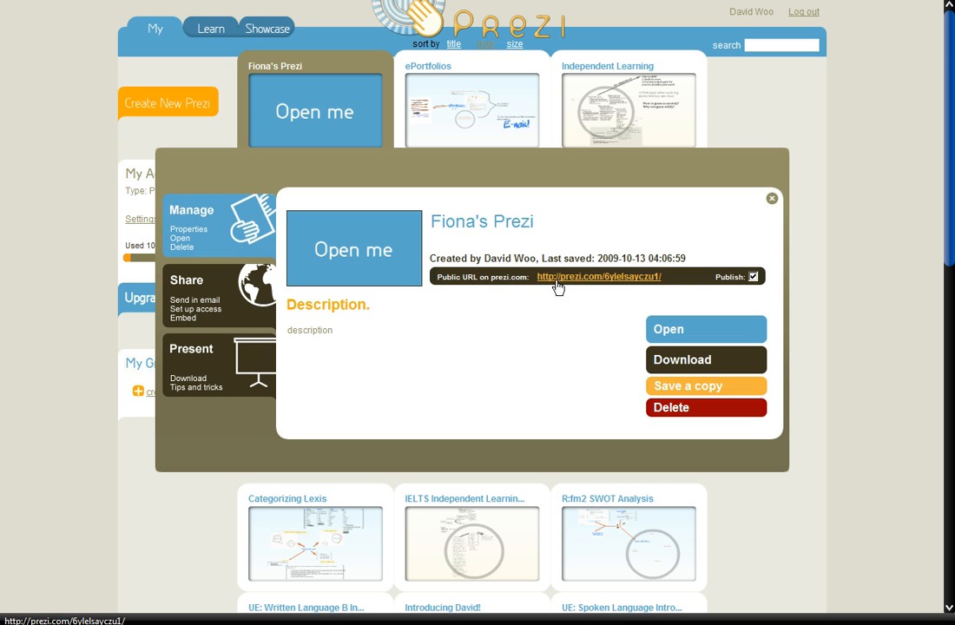
mouse_move(659, 286)
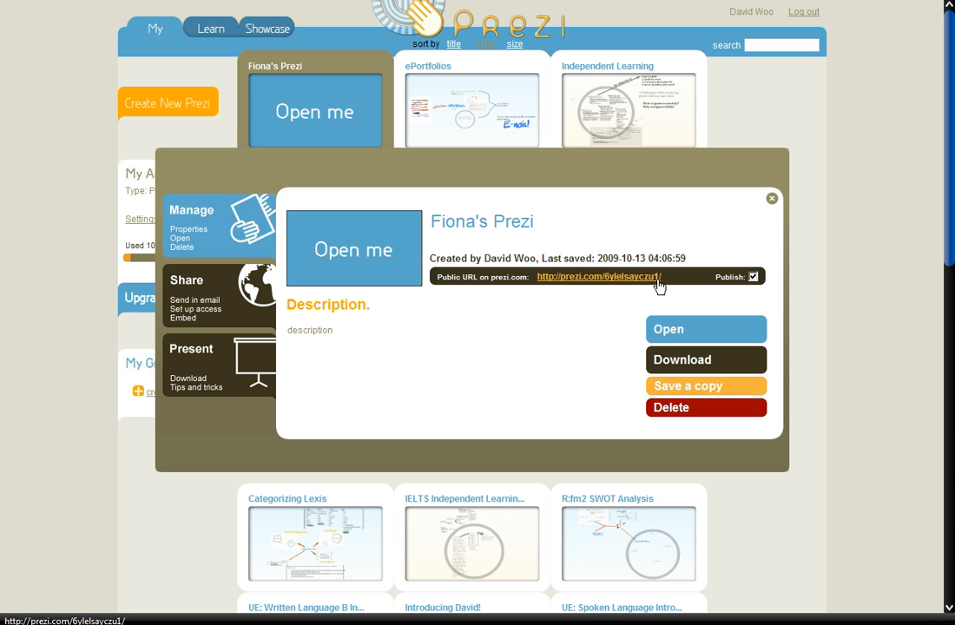
mouse_move(539, 286)
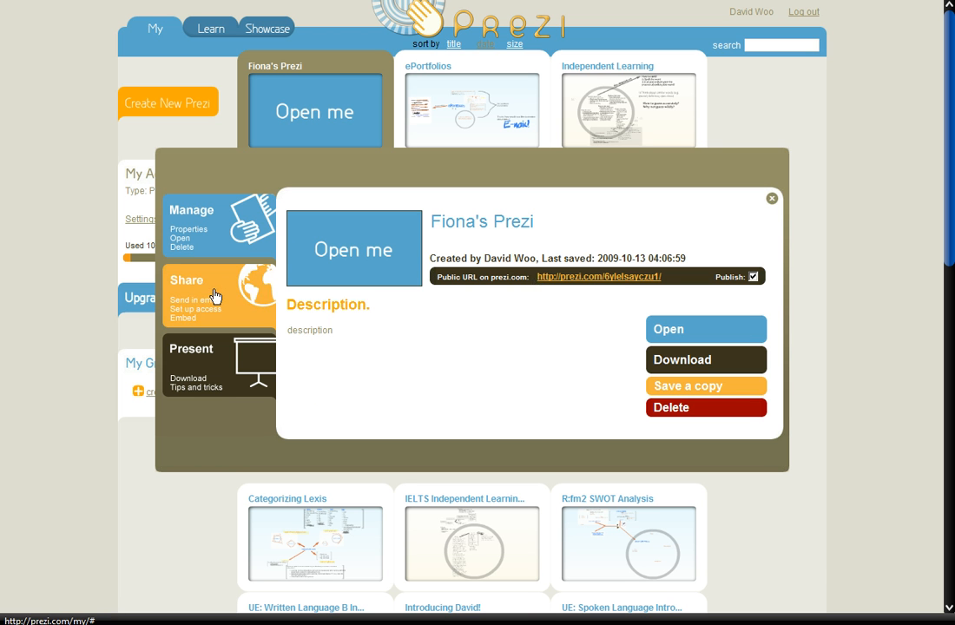
left_click(187, 279)
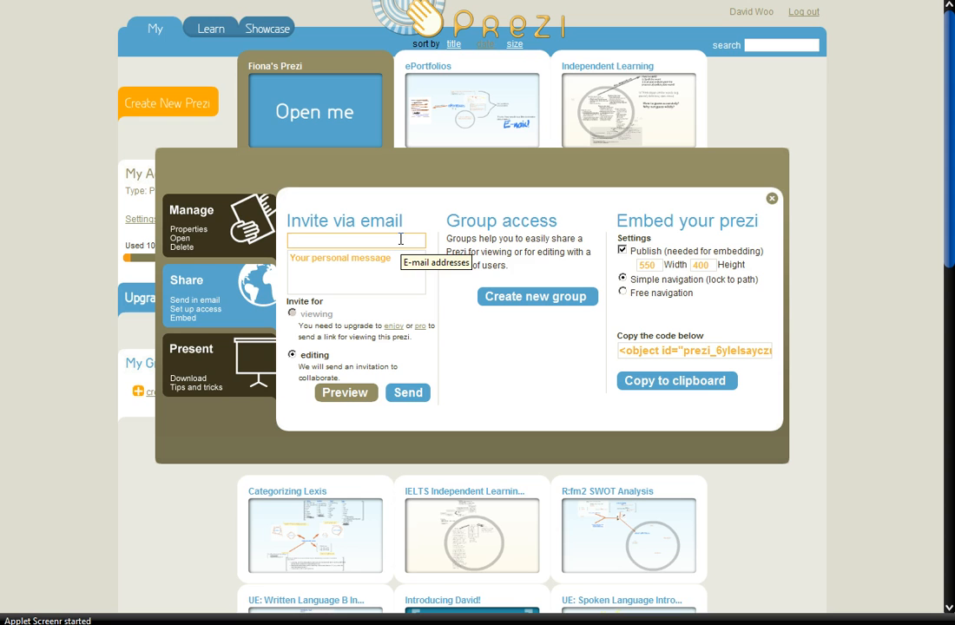
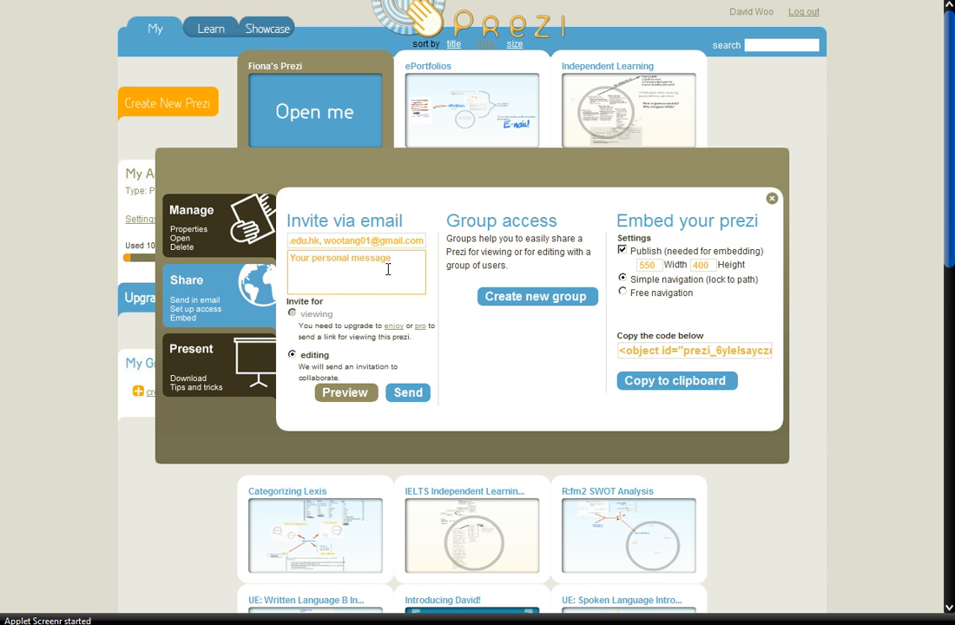
mouse_move(345, 369)
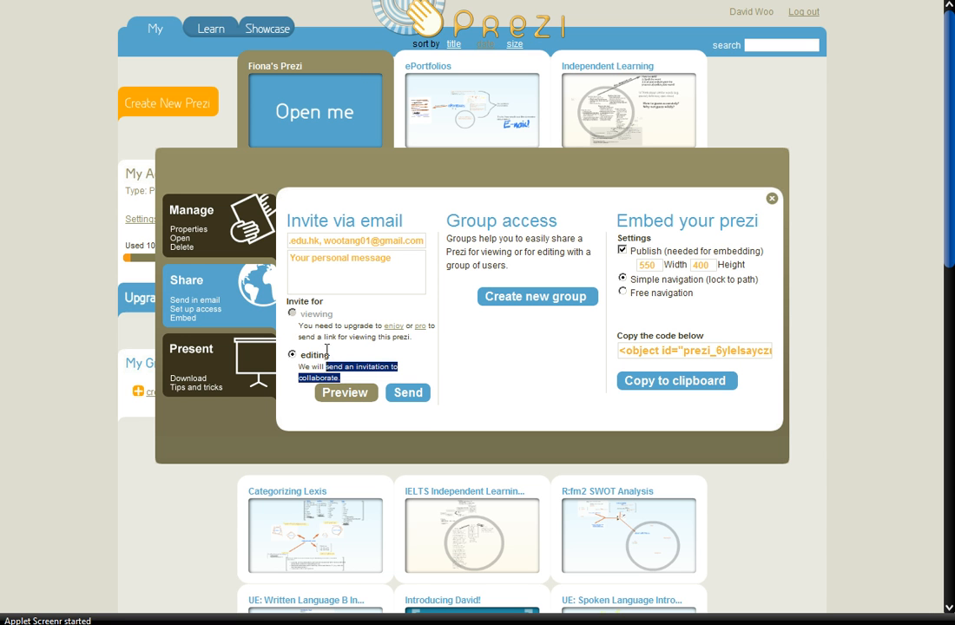
mouse_move(322, 339)
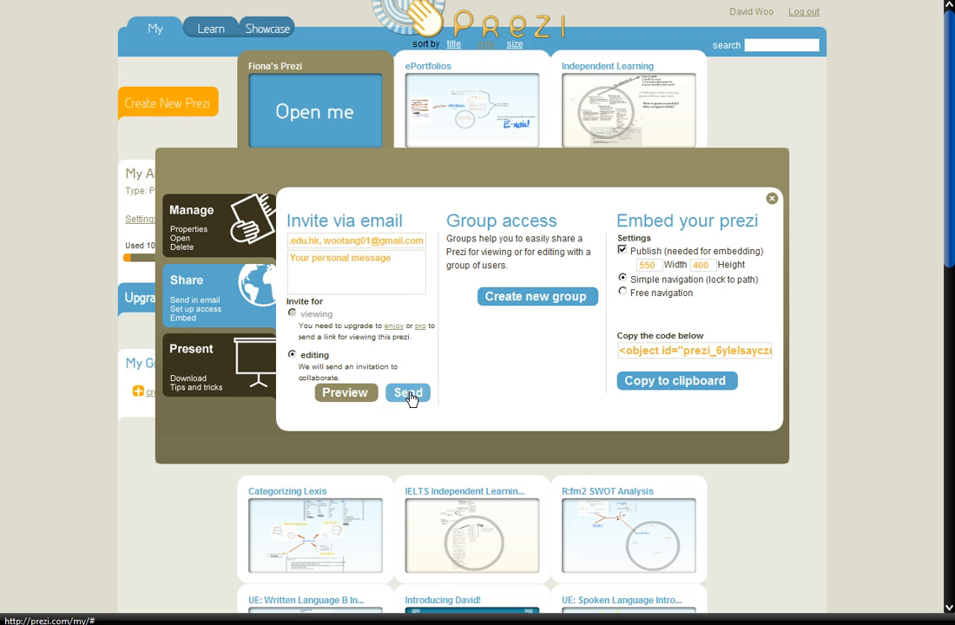
left_click(407, 392)
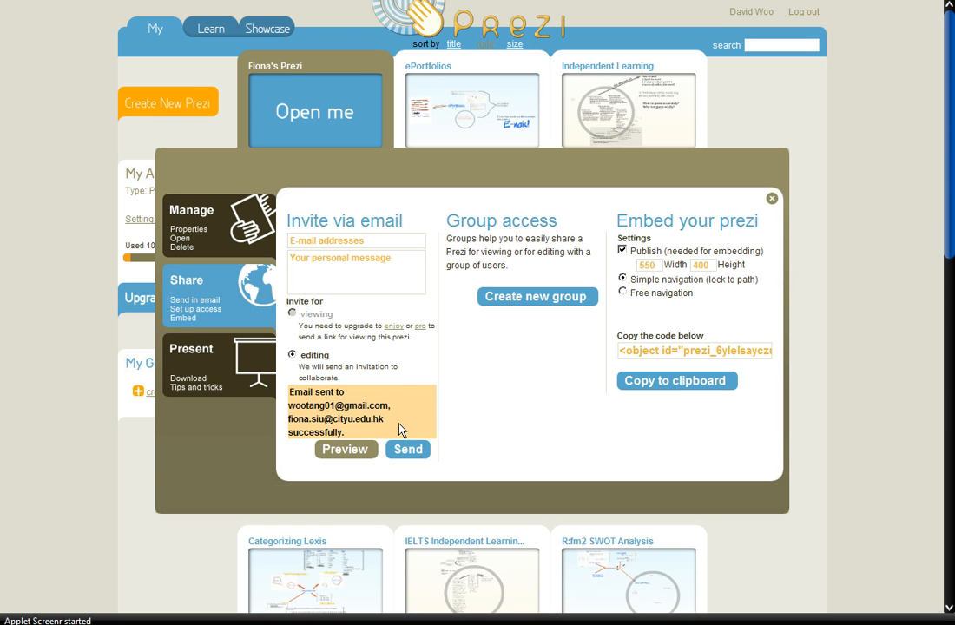
left_click(356, 241)
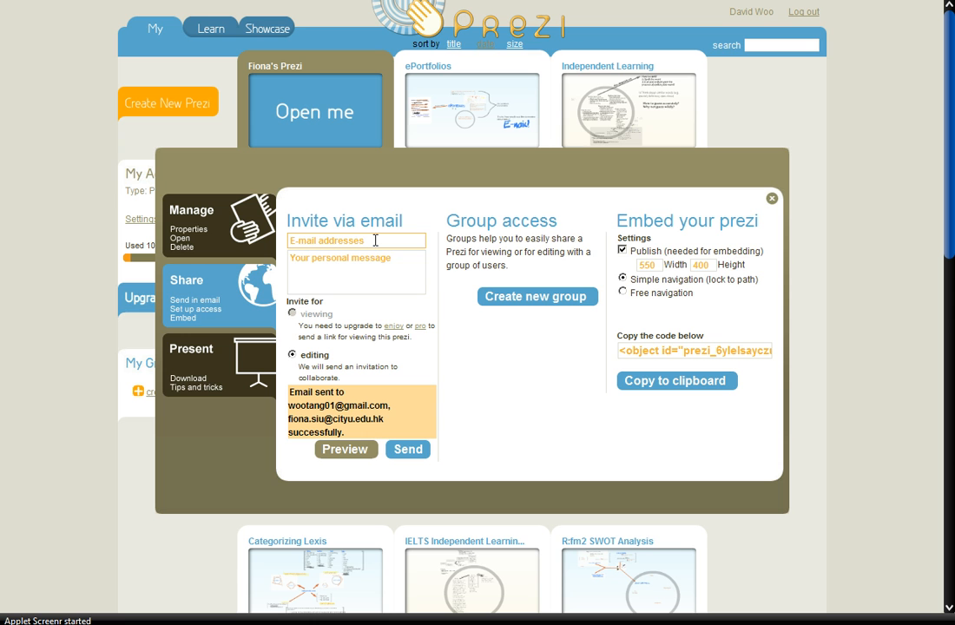
mouse_move(388, 423)
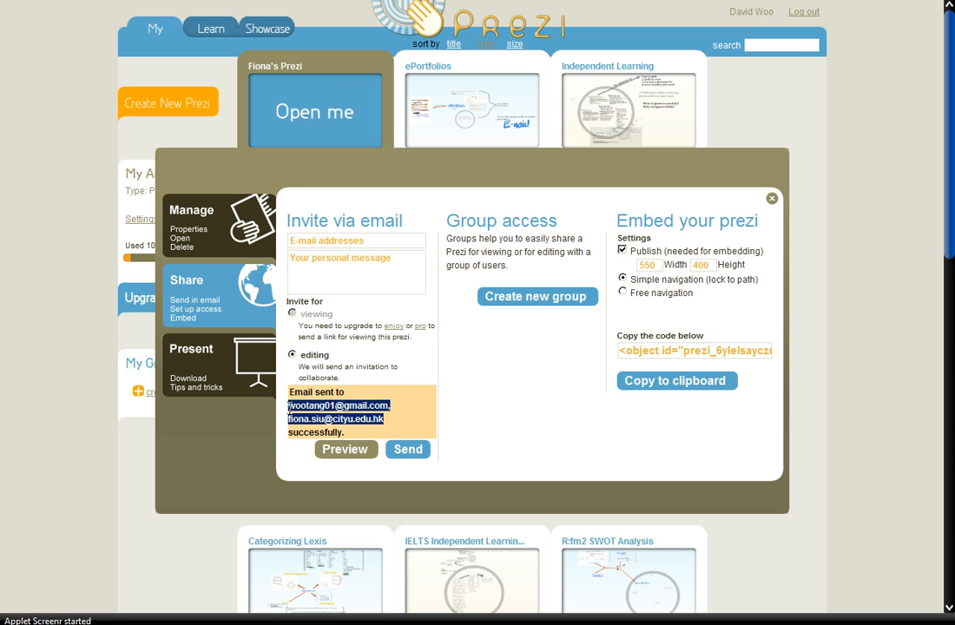
mouse_move(414, 419)
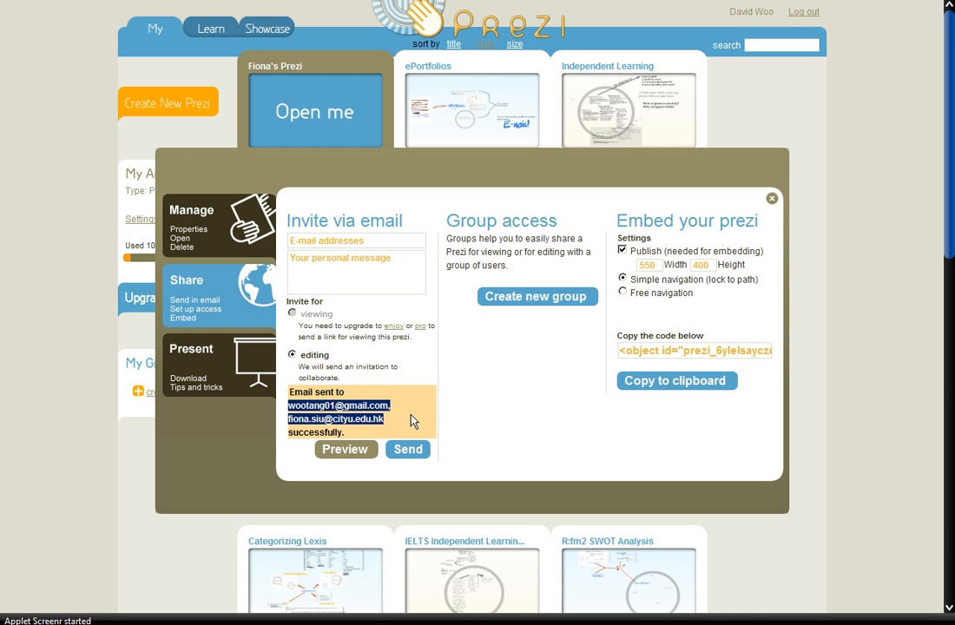
mouse_move(407, 450)
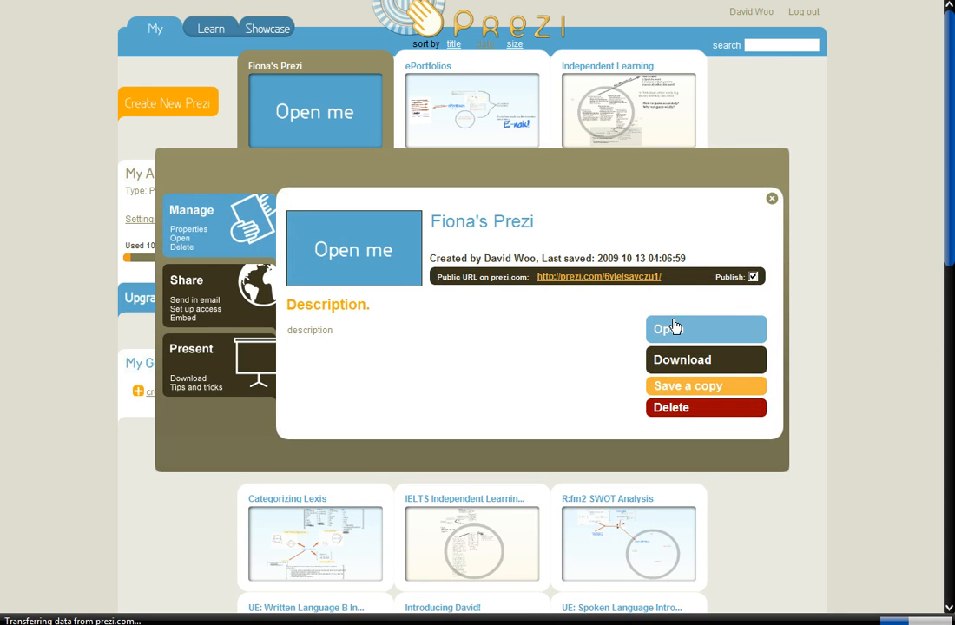
Step: Open Fiona's Prezi for editing and apply the blue-to-brown gradient style
left_click(704, 329)
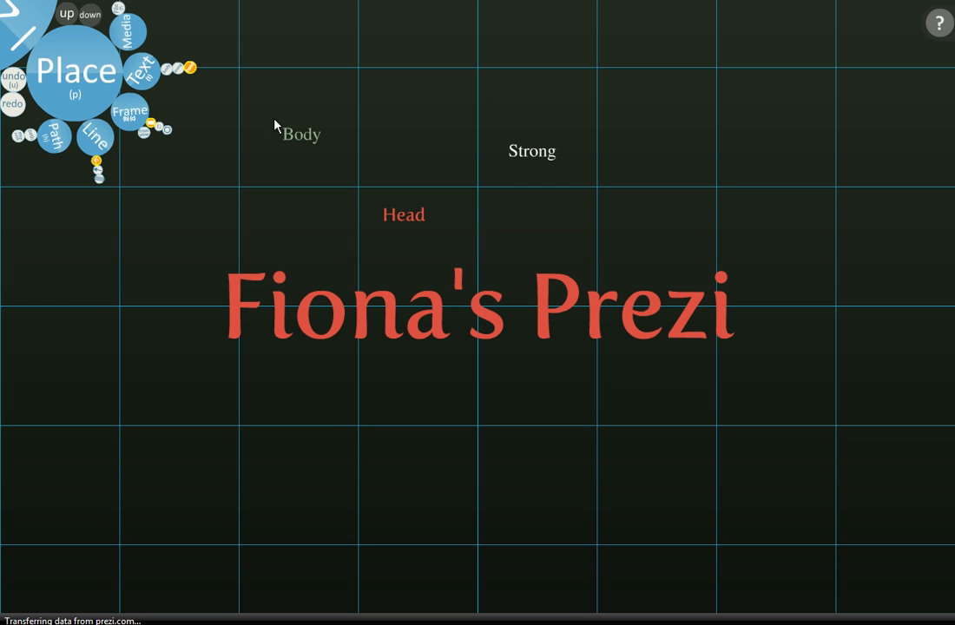
mouse_move(26, 44)
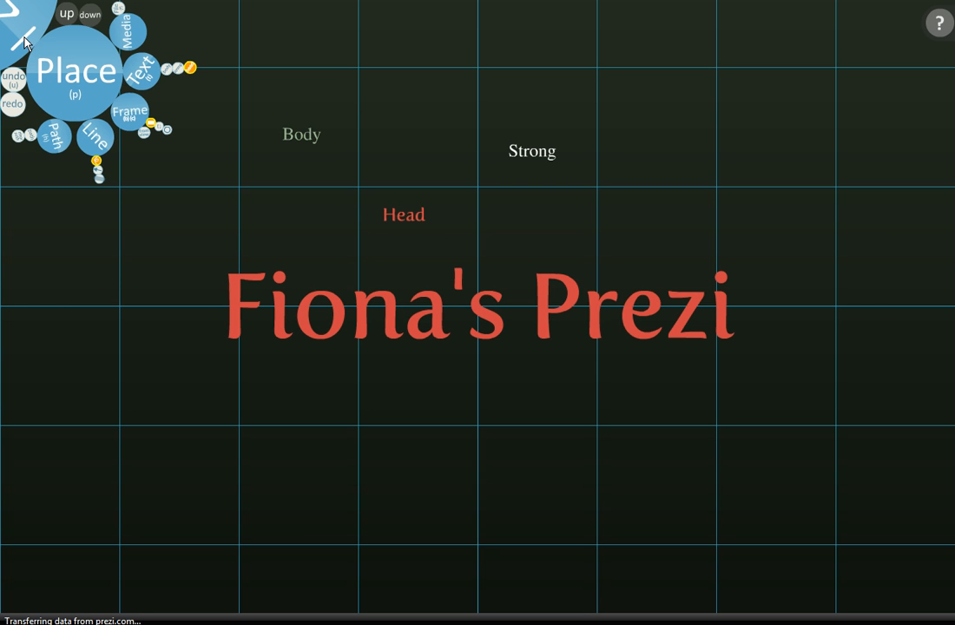
mouse_move(425, 218)
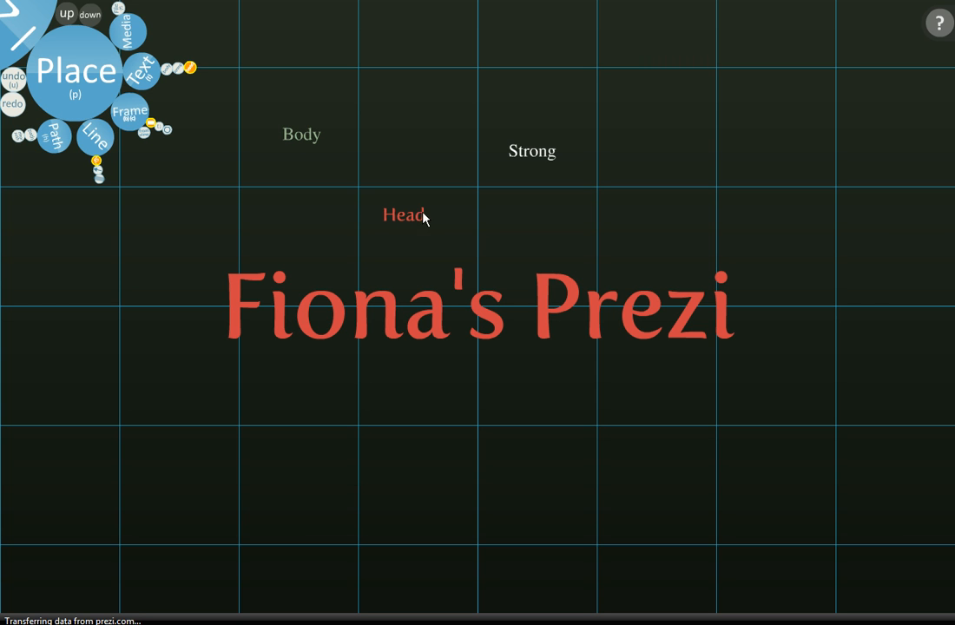
left_click(76, 74)
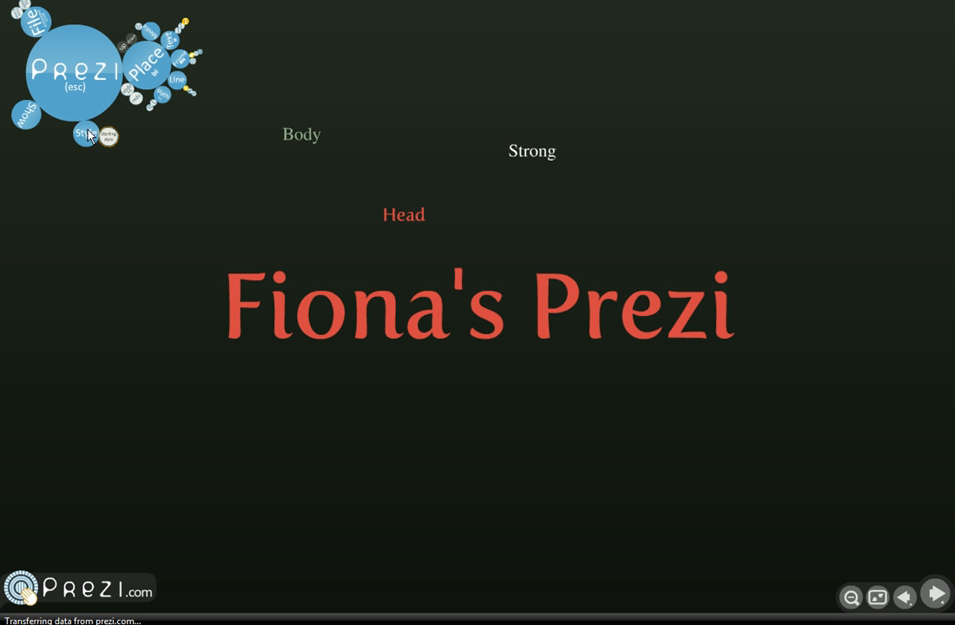
left_click(102, 134)
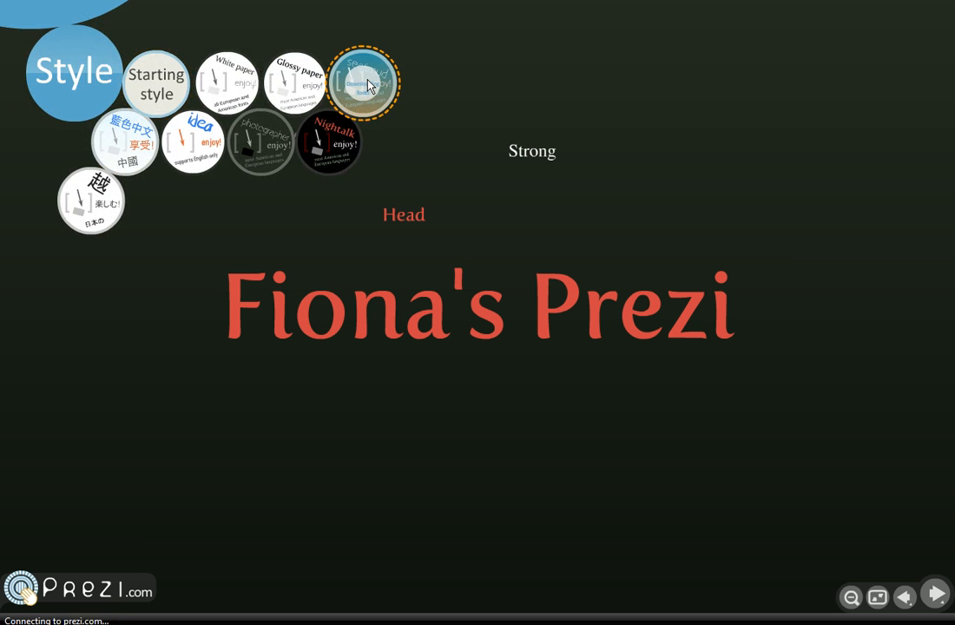
left_click(362, 81)
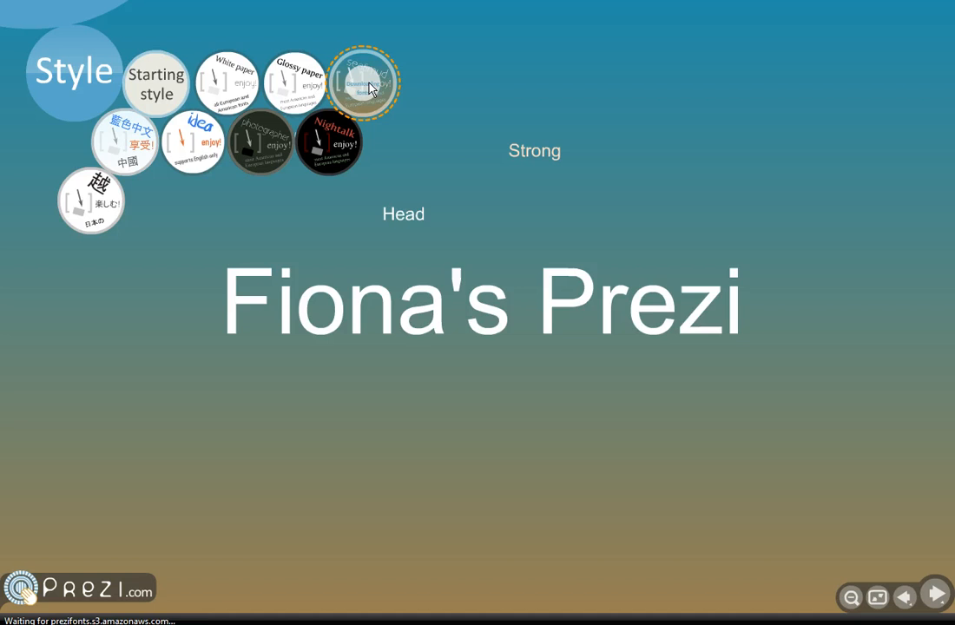
left_click(365, 83)
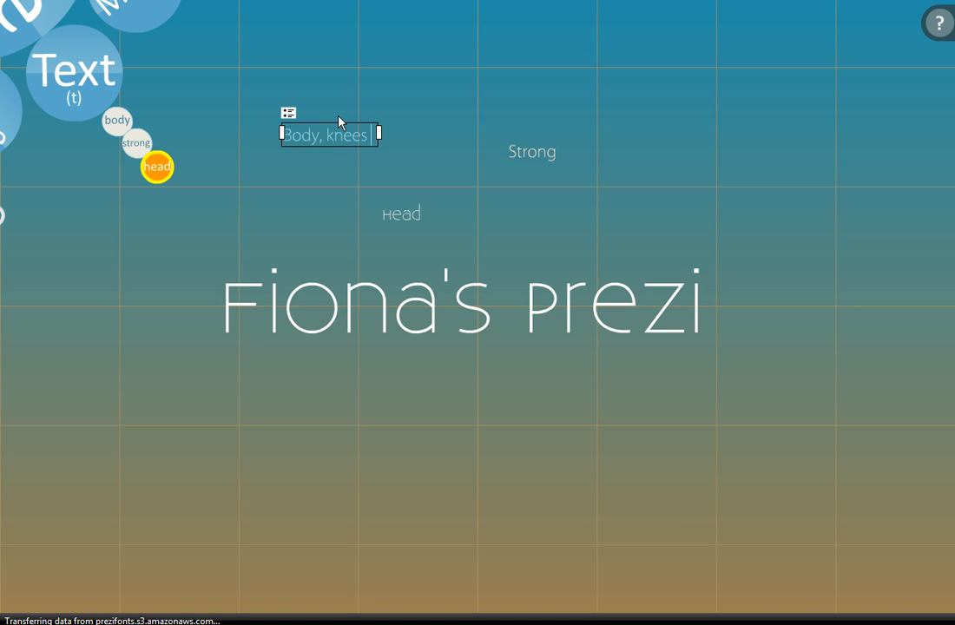
Step: Extend the Body text to 'Body, knees and shoulders' and add bullets 'Bullet one' and 'Bullet two'
type("and shoulders")
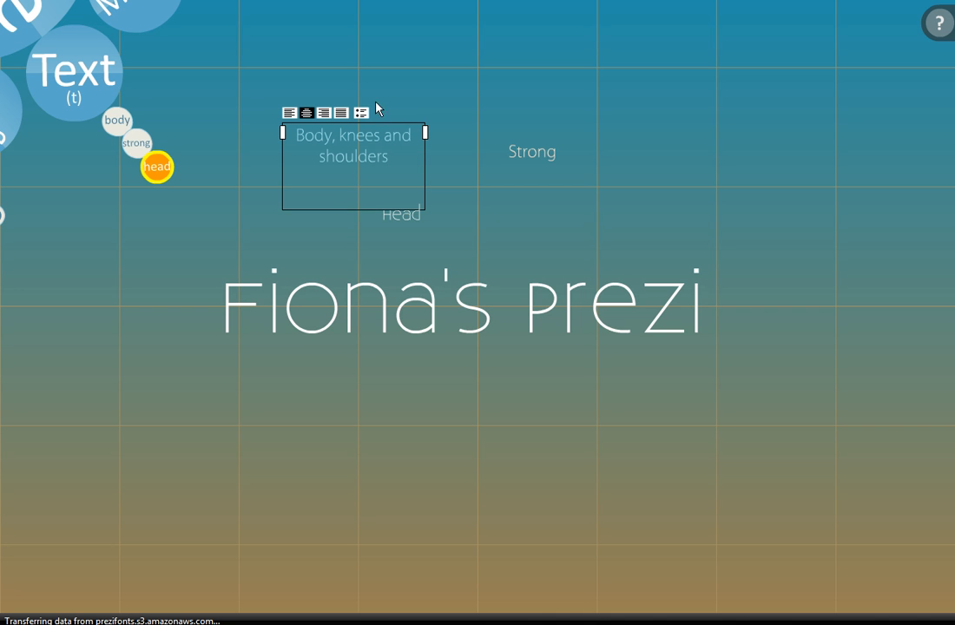
left_click(360, 112)
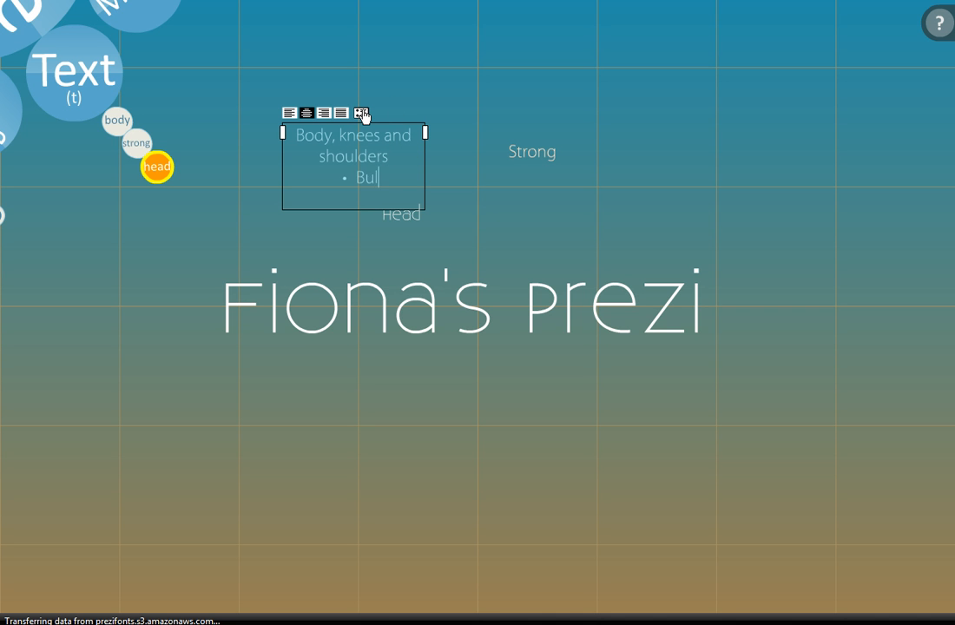
type("let one")
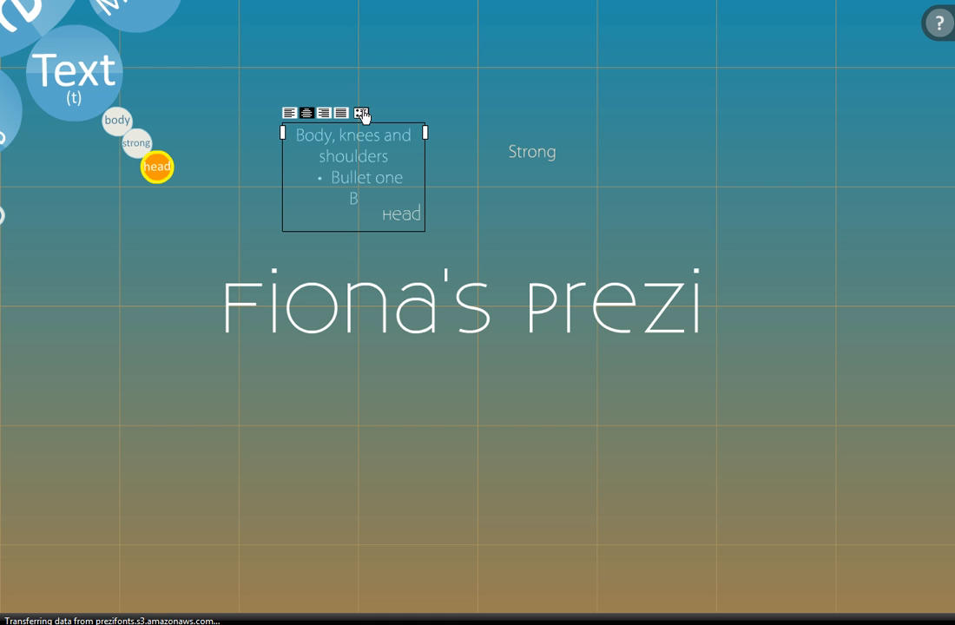
type("ullet two")
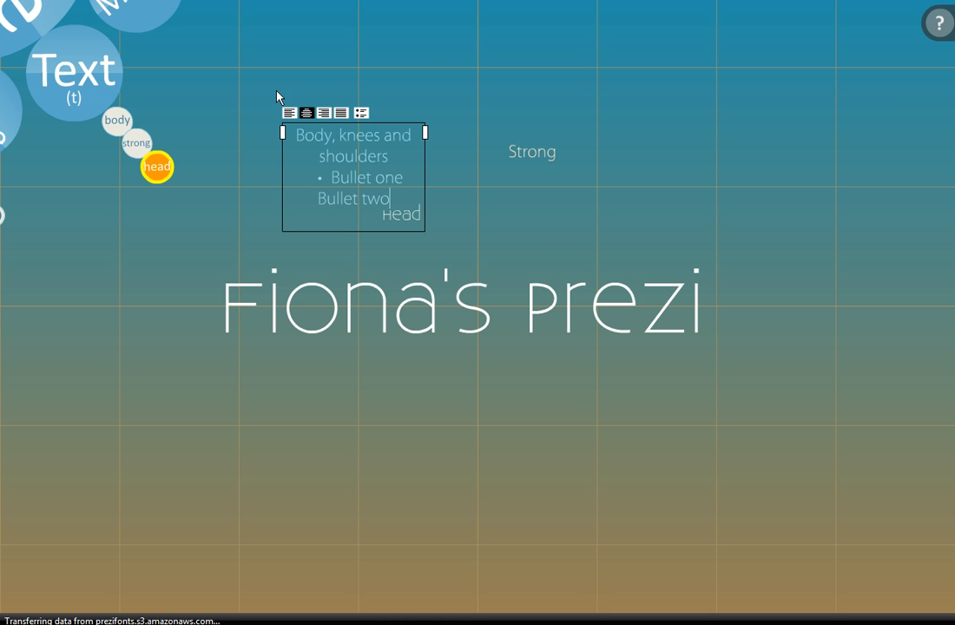
left_click(521, 163)
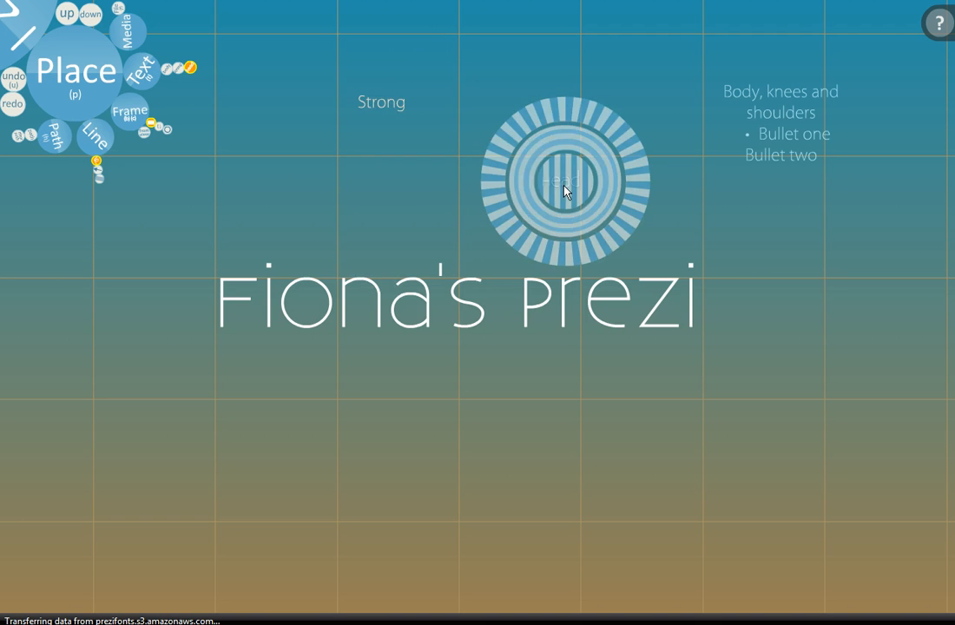
mouse_move(491, 159)
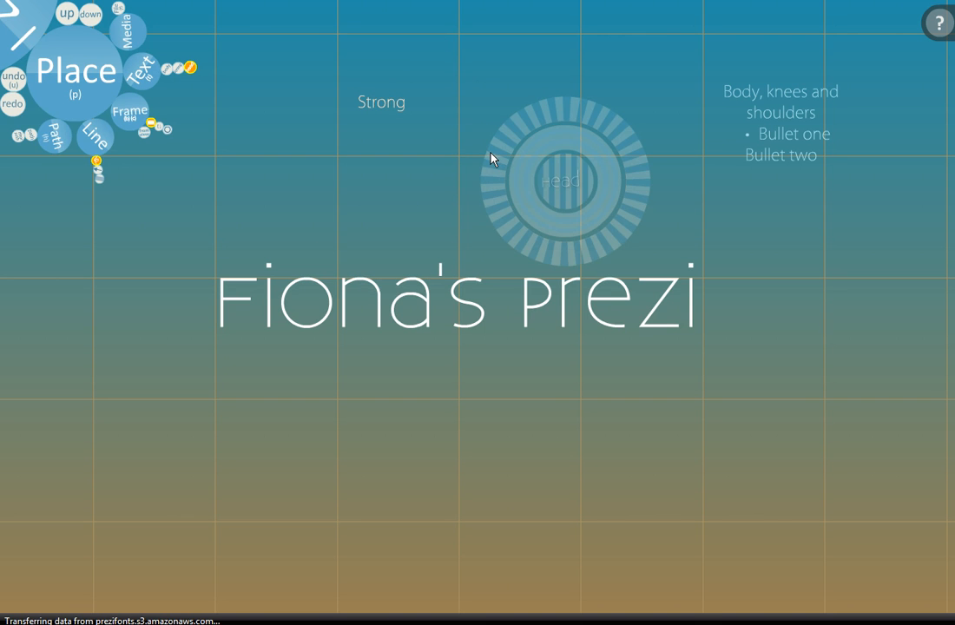
mouse_move(508, 166)
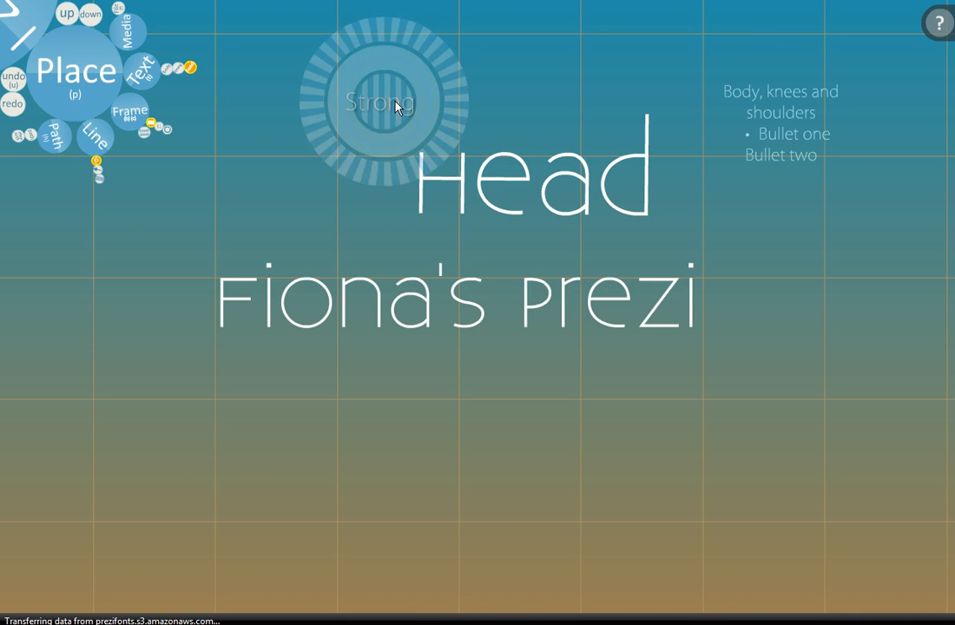
Step: Rotate the Strong text upside down with the zebra's outer ring
left_click_drag(377, 100, 293, 171)
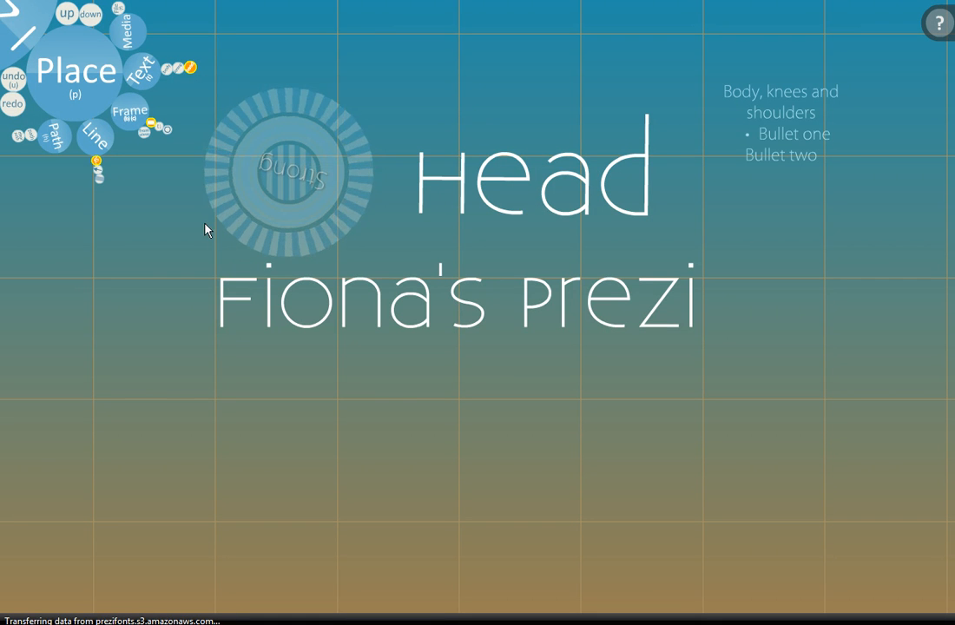
mouse_move(289, 115)
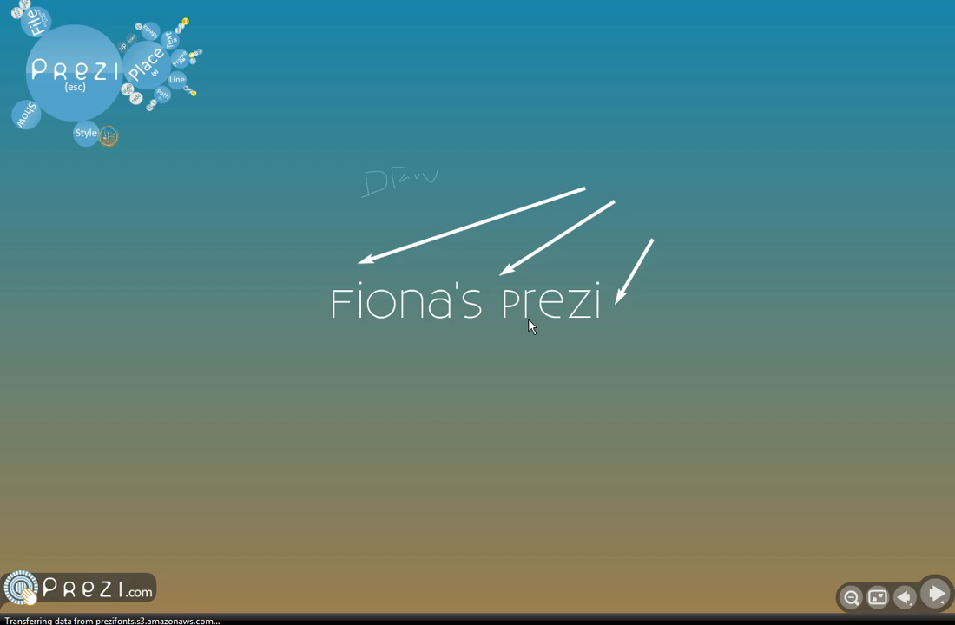
mouse_move(623, 300)
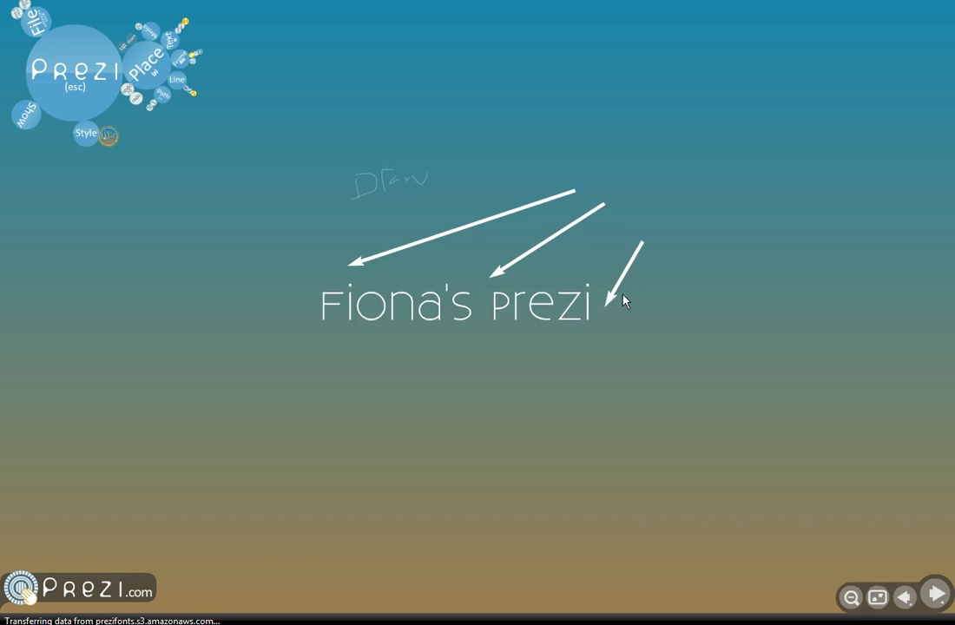
left_click(851, 596)
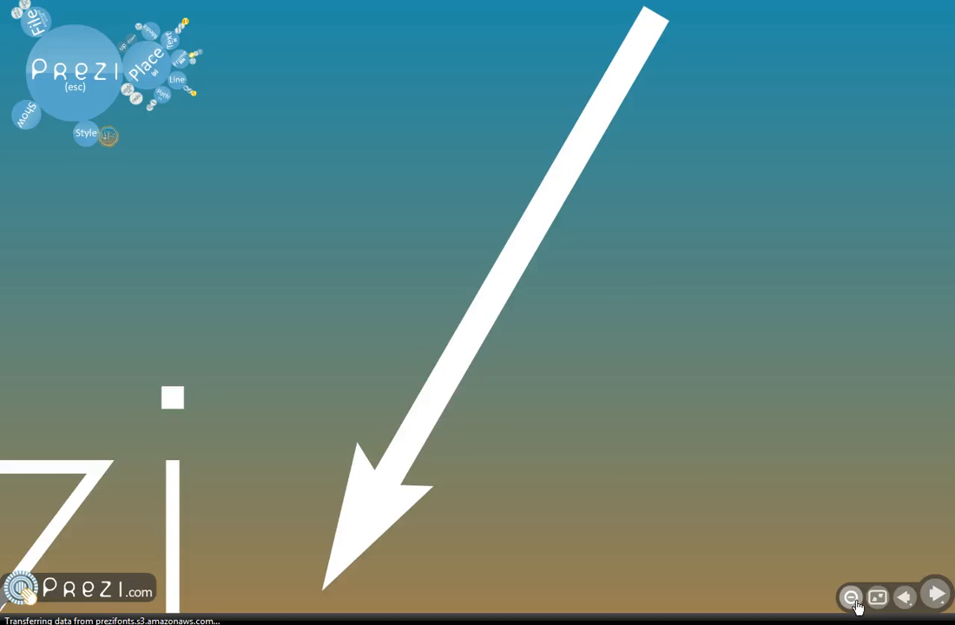
left_click(851, 597)
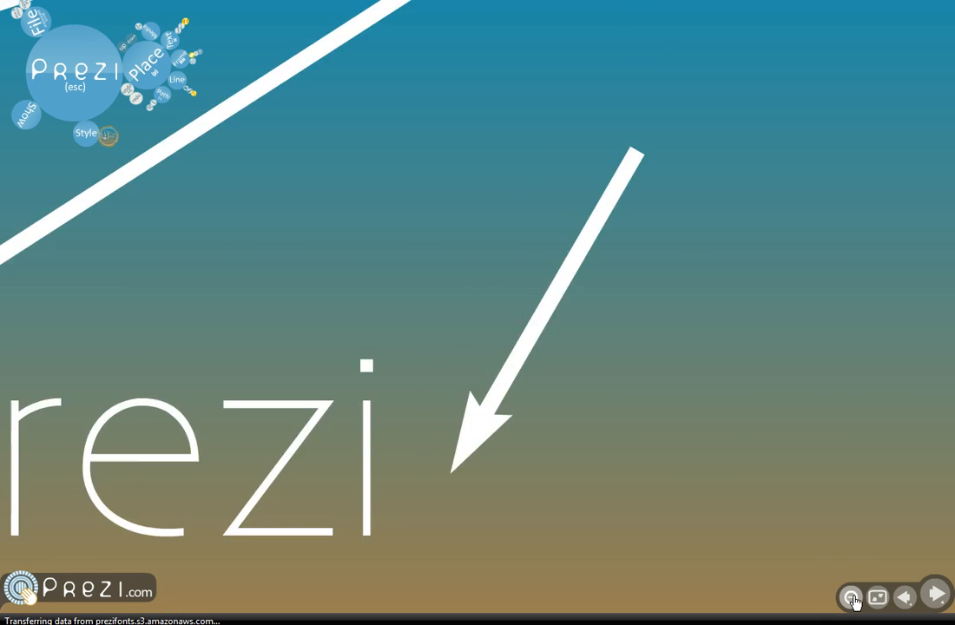
left_click(851, 598)
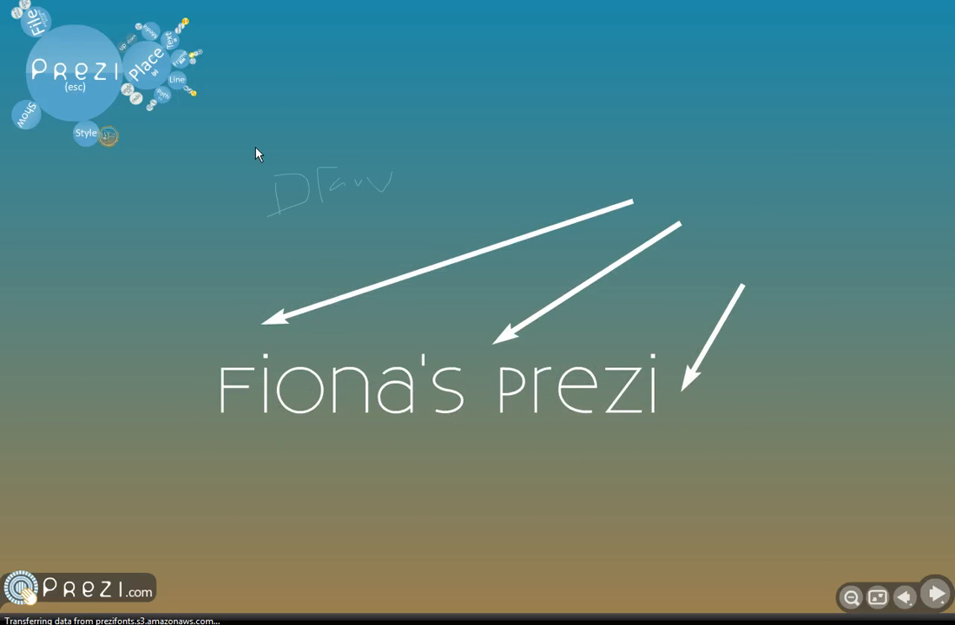
mouse_move(169, 50)
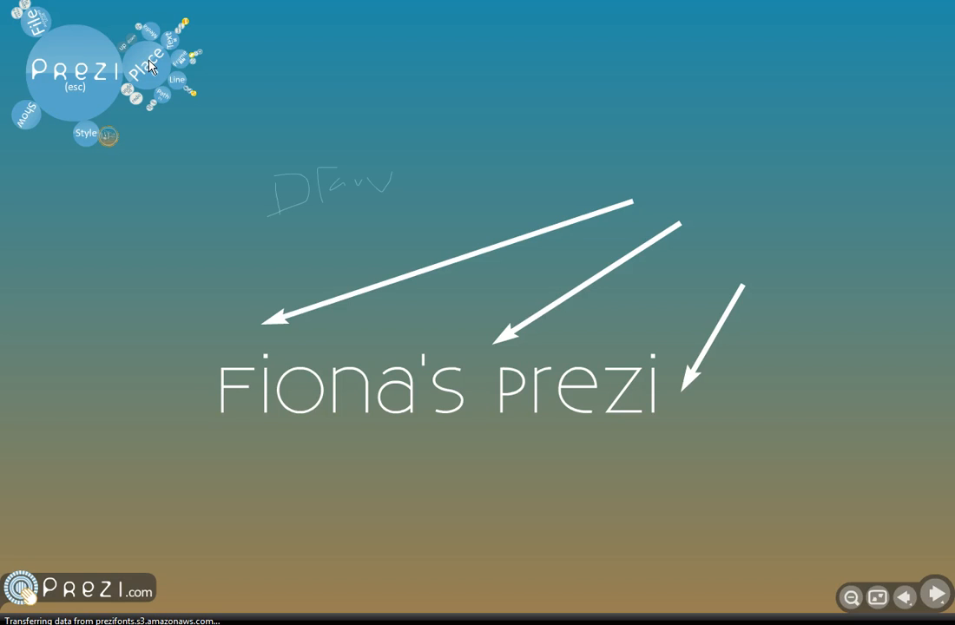
mouse_move(148, 67)
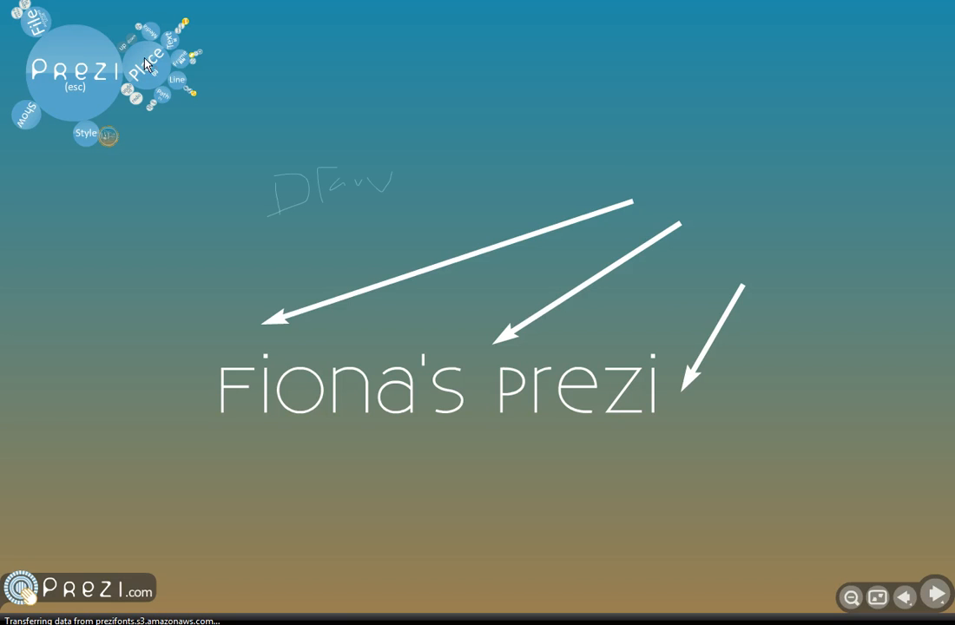